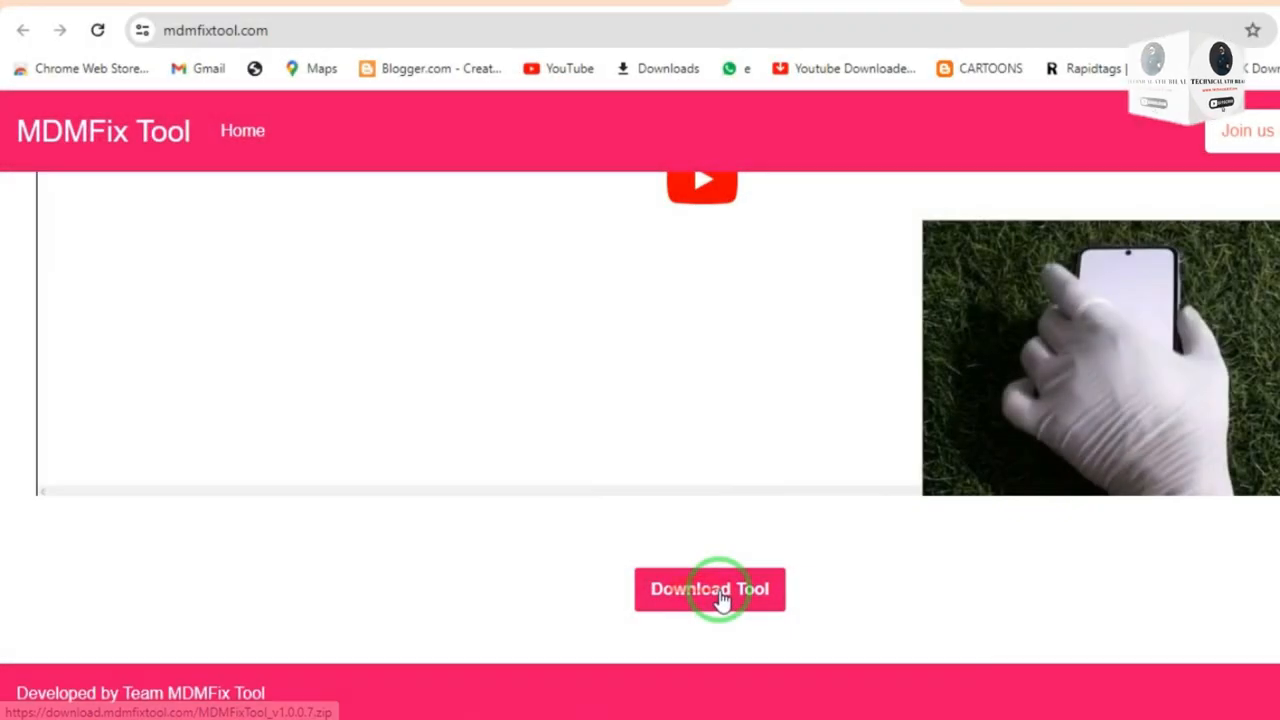
# Step: Request the MDM Fix Tool download from the Download Tool button on mdmfixtool.com
pyautogui.click(710, 589)
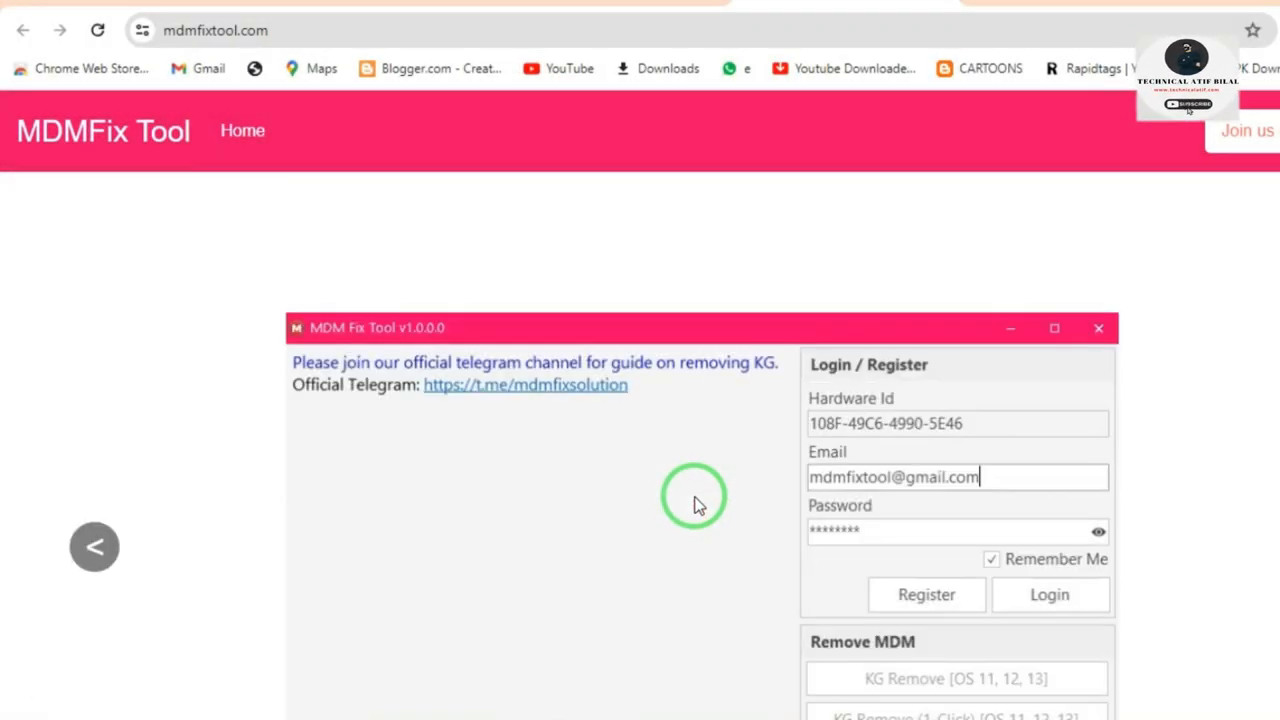
pyautogui.click(926, 594)
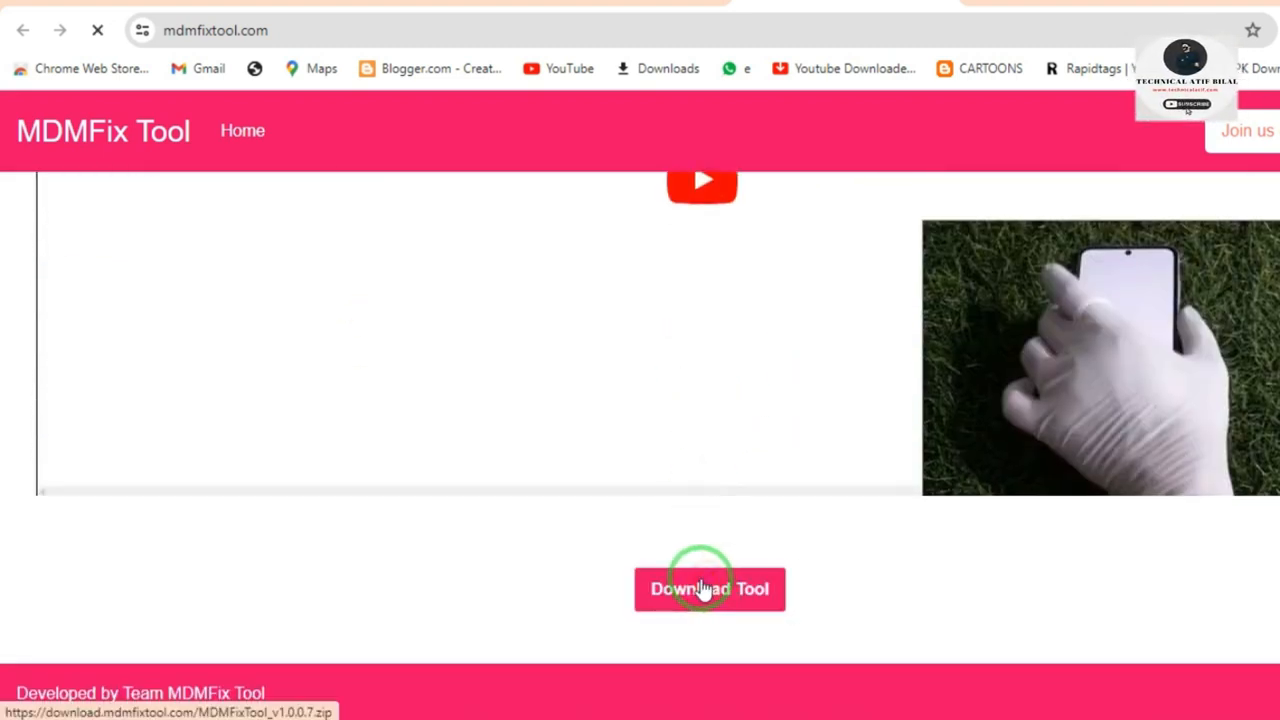
# Step: Start downloading MDMFixTool_v1.0.0.7.zip in the Compressed category in Internet Download Manager
pyautogui.click(709, 589)
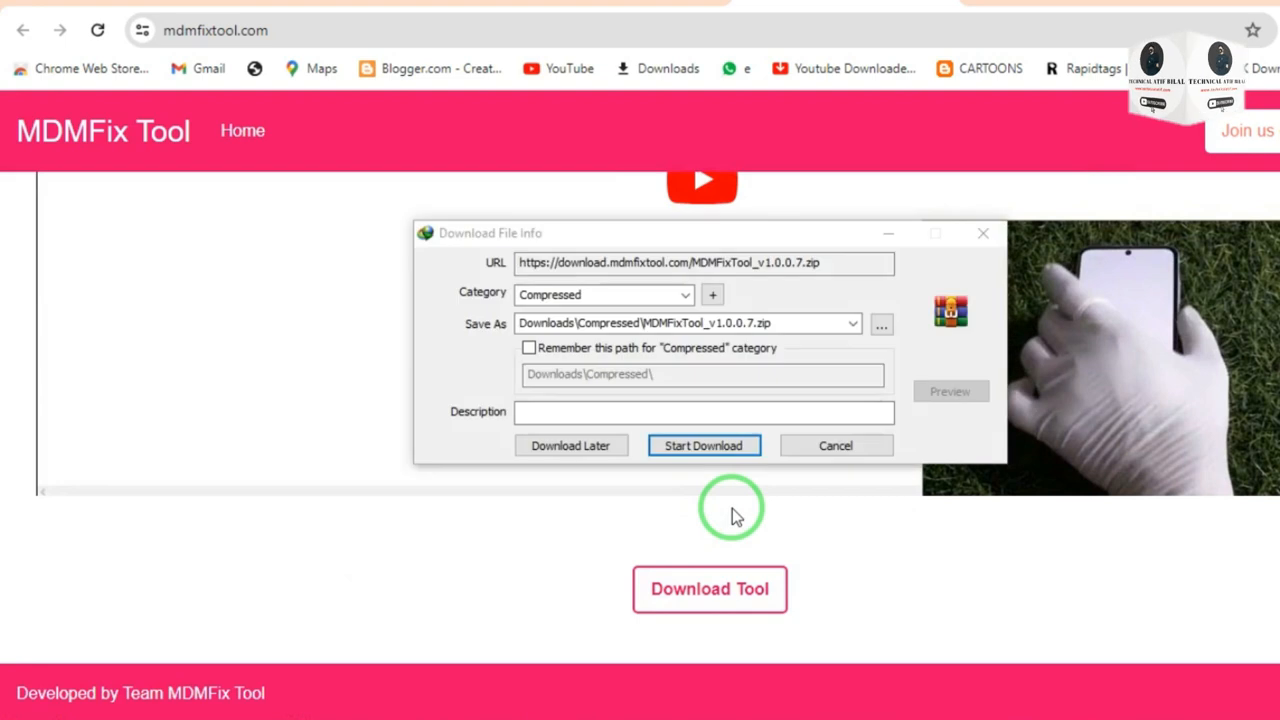
pyautogui.click(704, 445)
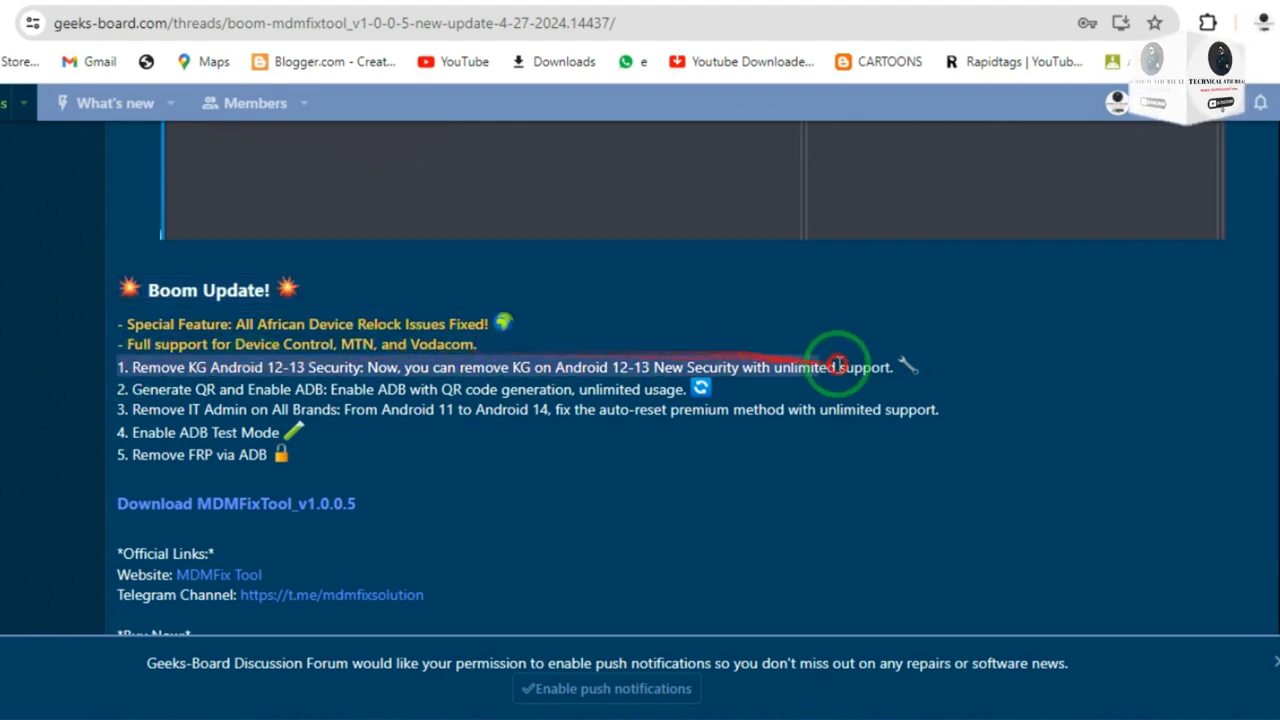
pyautogui.moveTo(958, 410)
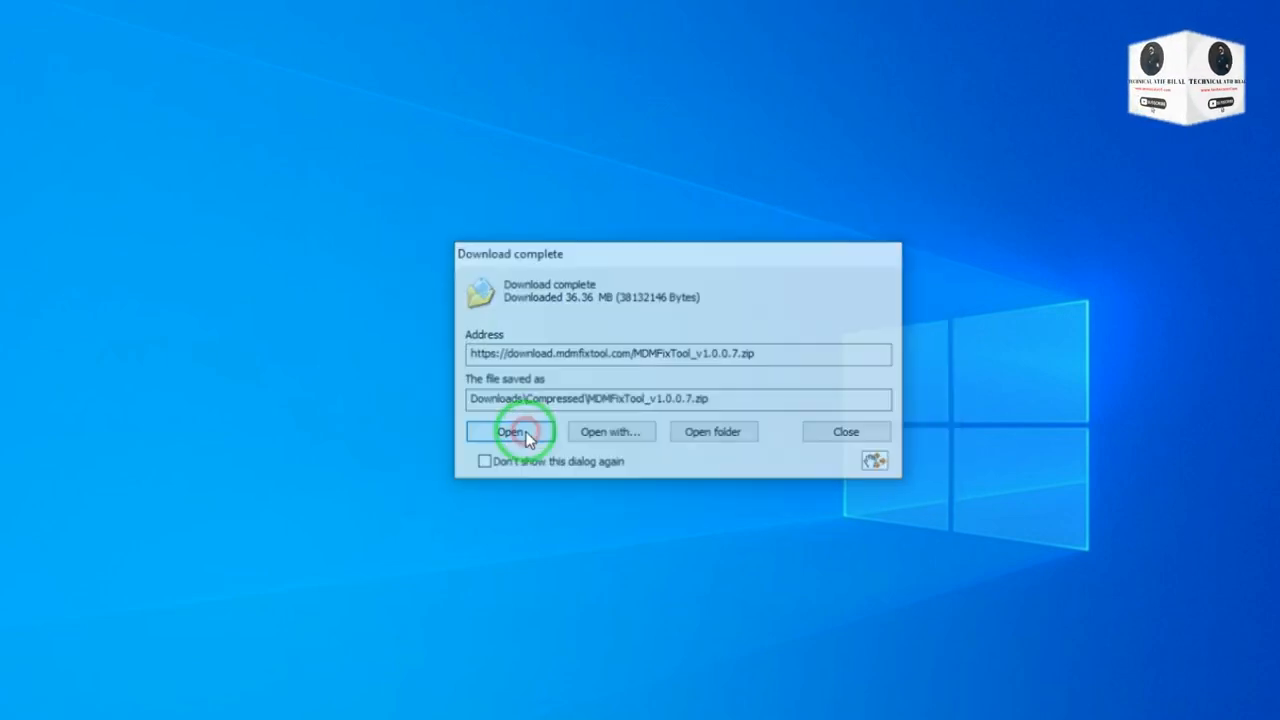
# Step: Open the downloaded MDMFixTool_v1.0.0.7.zip and run the MDMFixTool application inside it
pyautogui.click(514, 431)
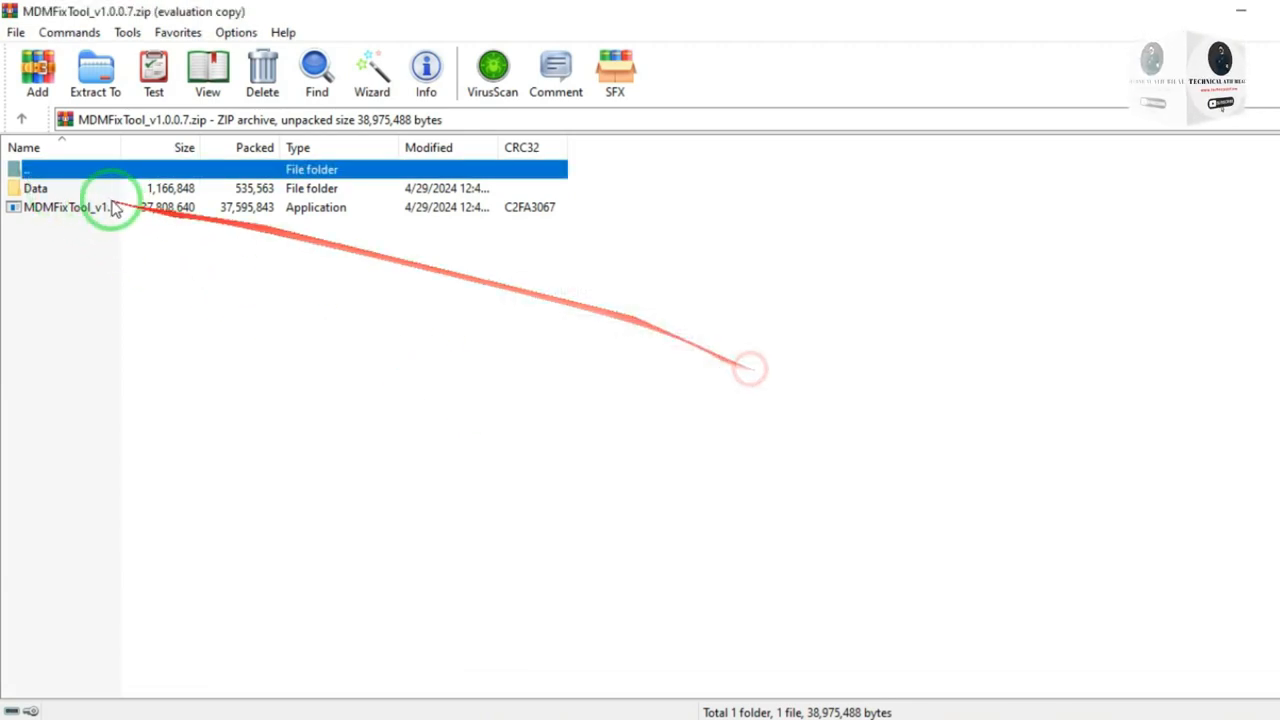
pyautogui.doubleClick(60, 207)
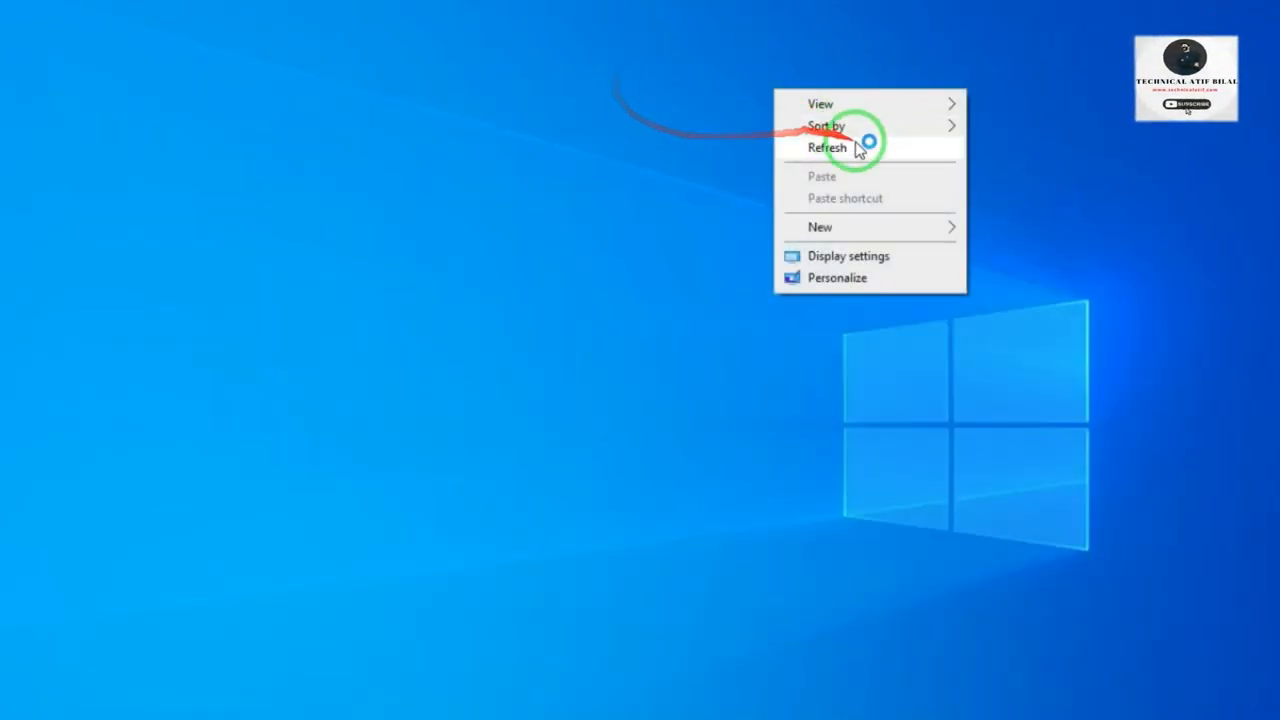
pyautogui.click(829, 147)
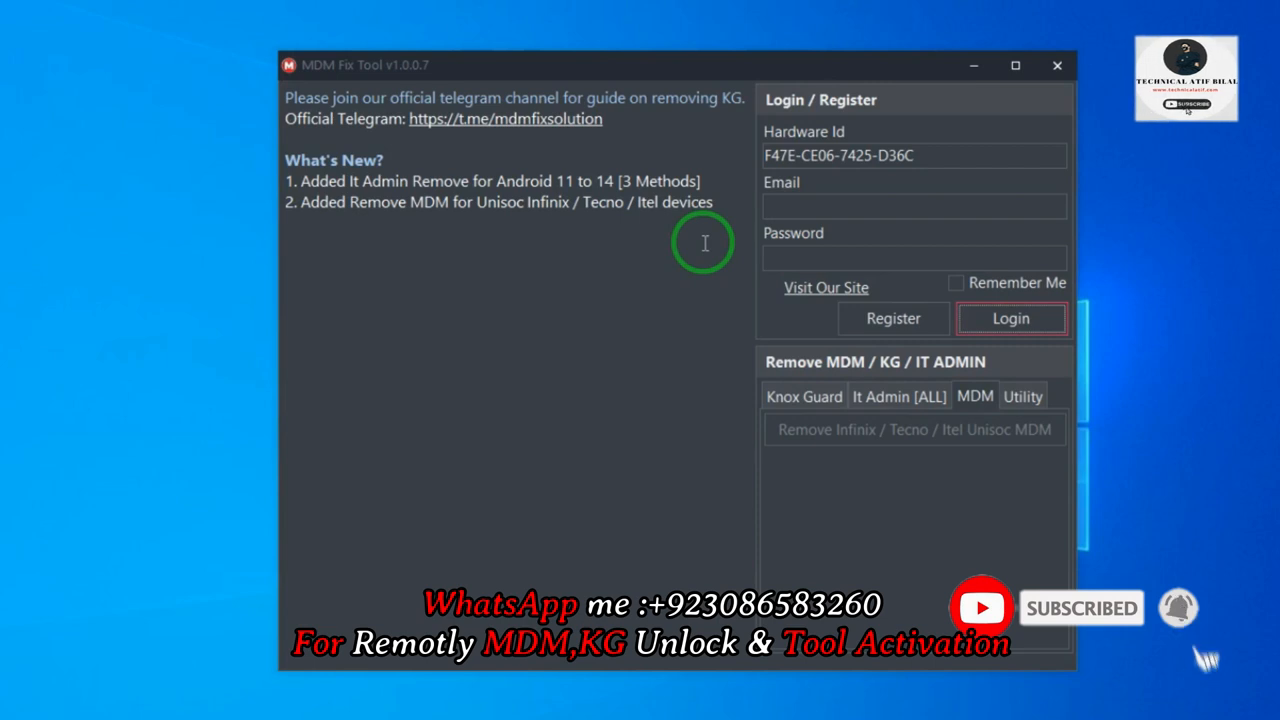
pyautogui.moveTo(845, 227)
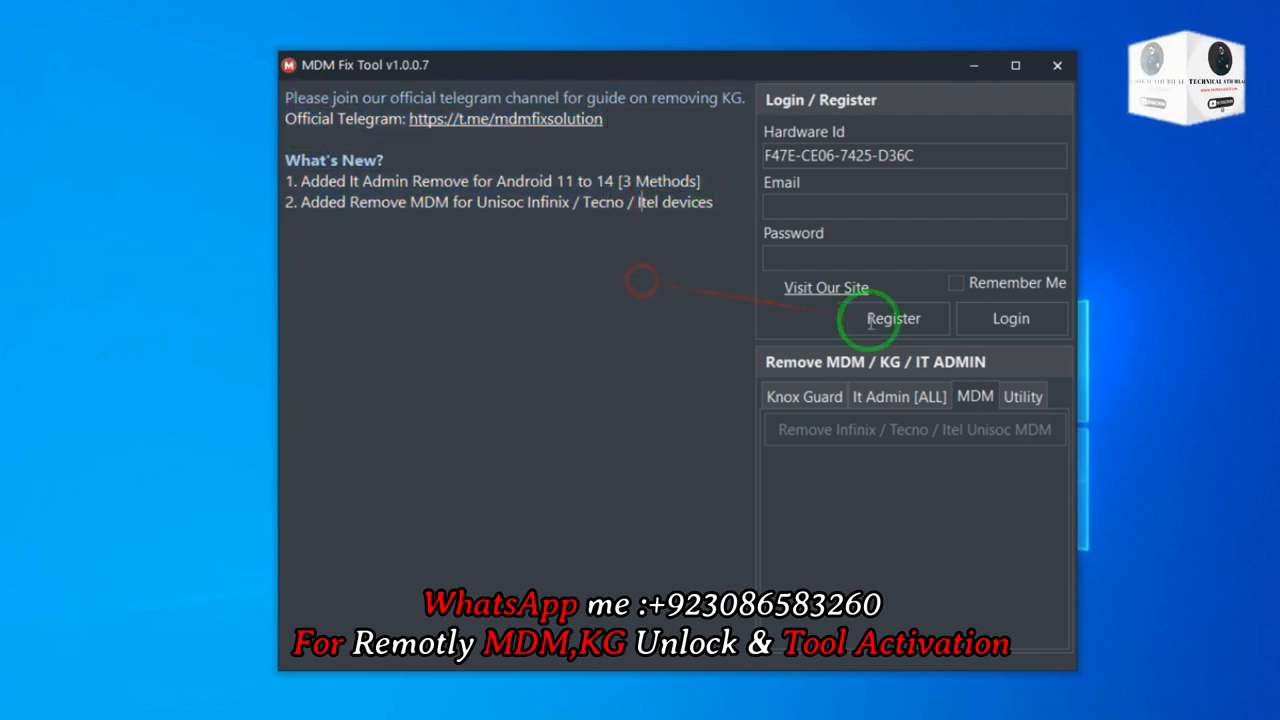
# Step: Show the It Admin [ALL] methods, including the premium method and Methods 2 and 3
pyautogui.click(900, 396)
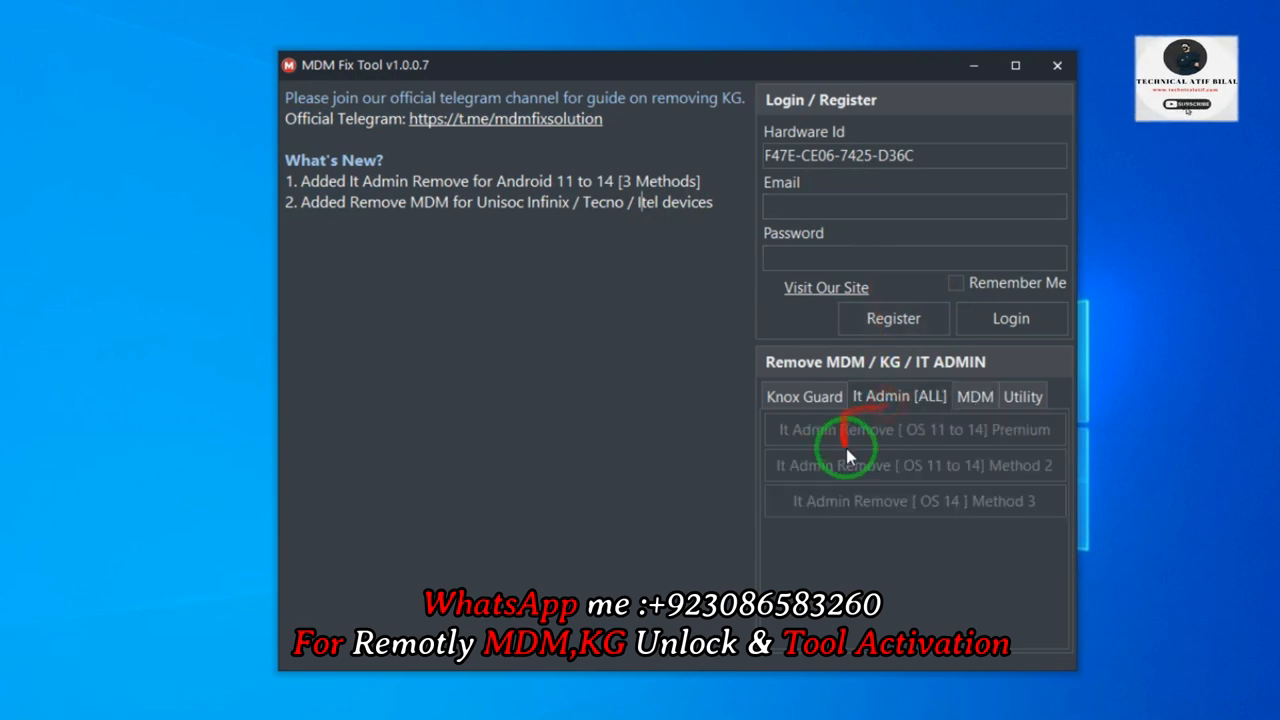
pyautogui.click(803, 395)
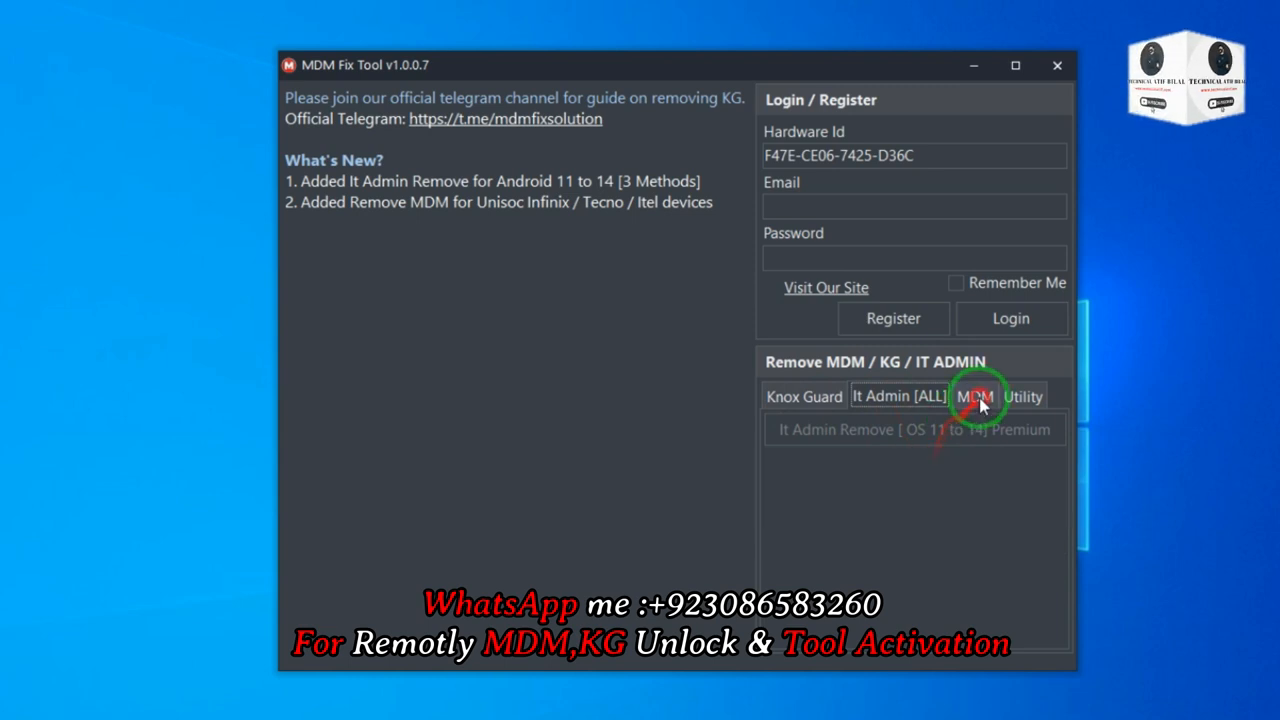
pyautogui.click(1025, 396)
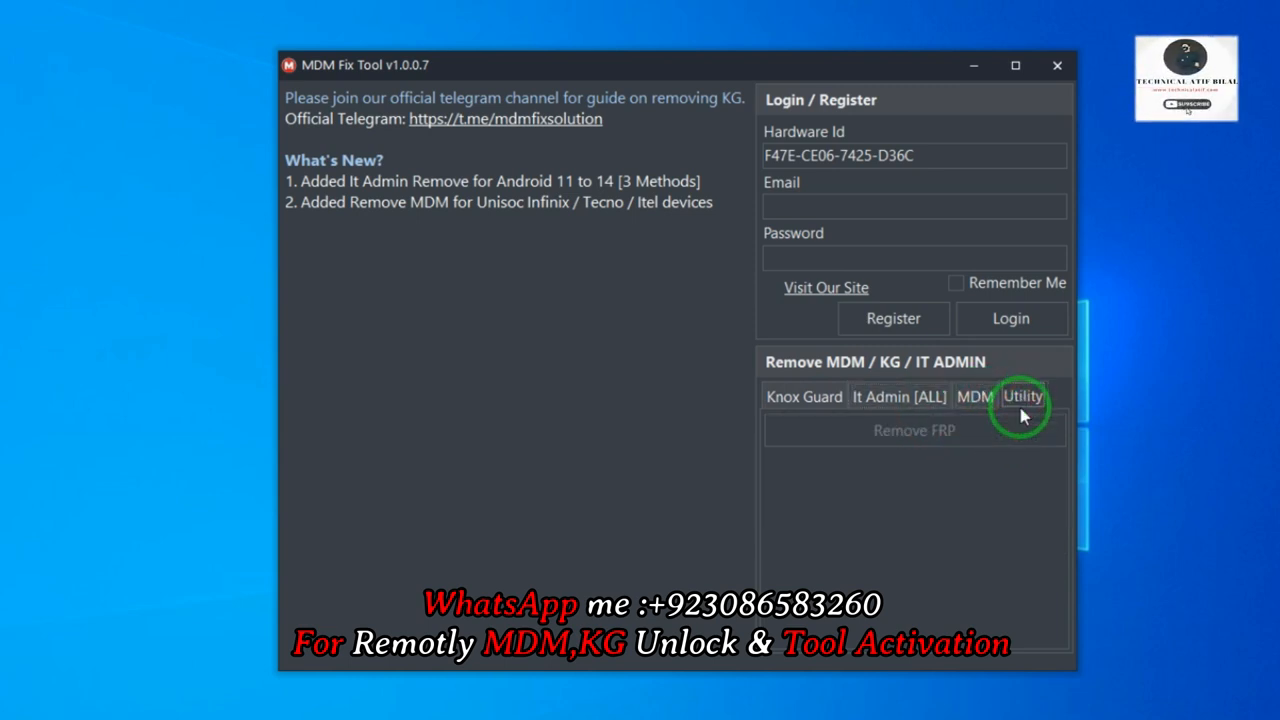
pyautogui.click(898, 396)
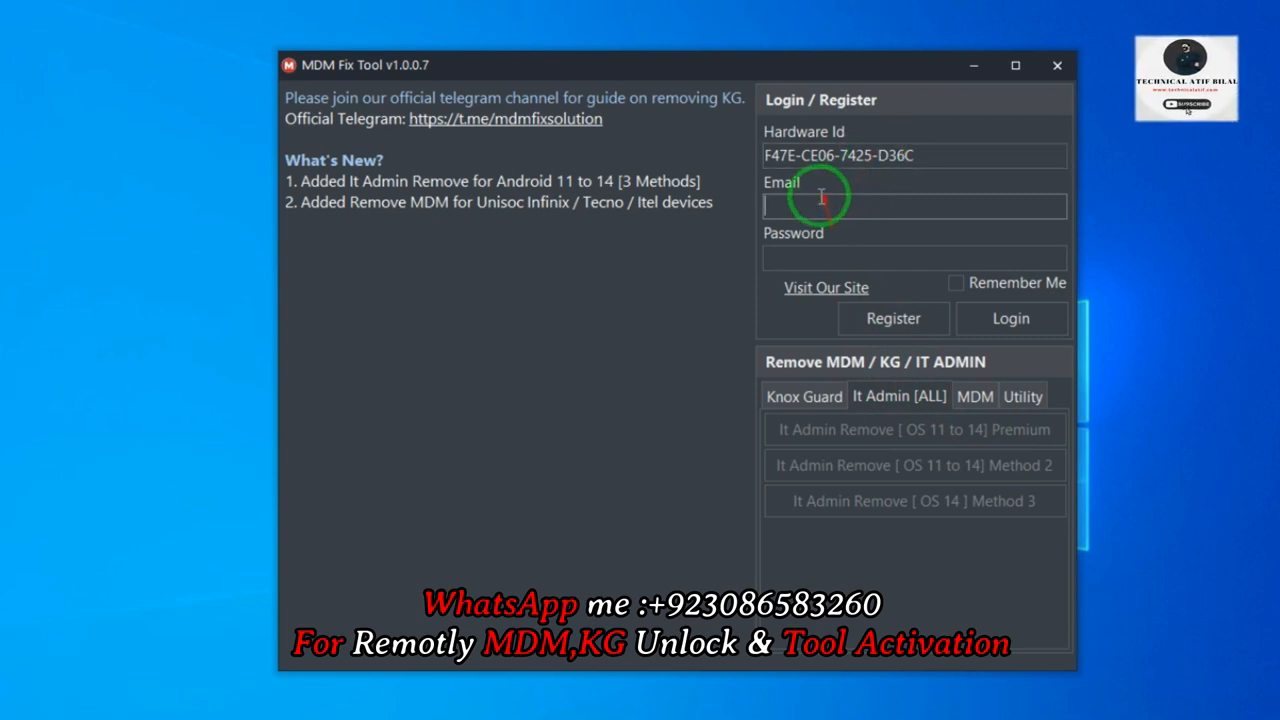
pyautogui.write('a')
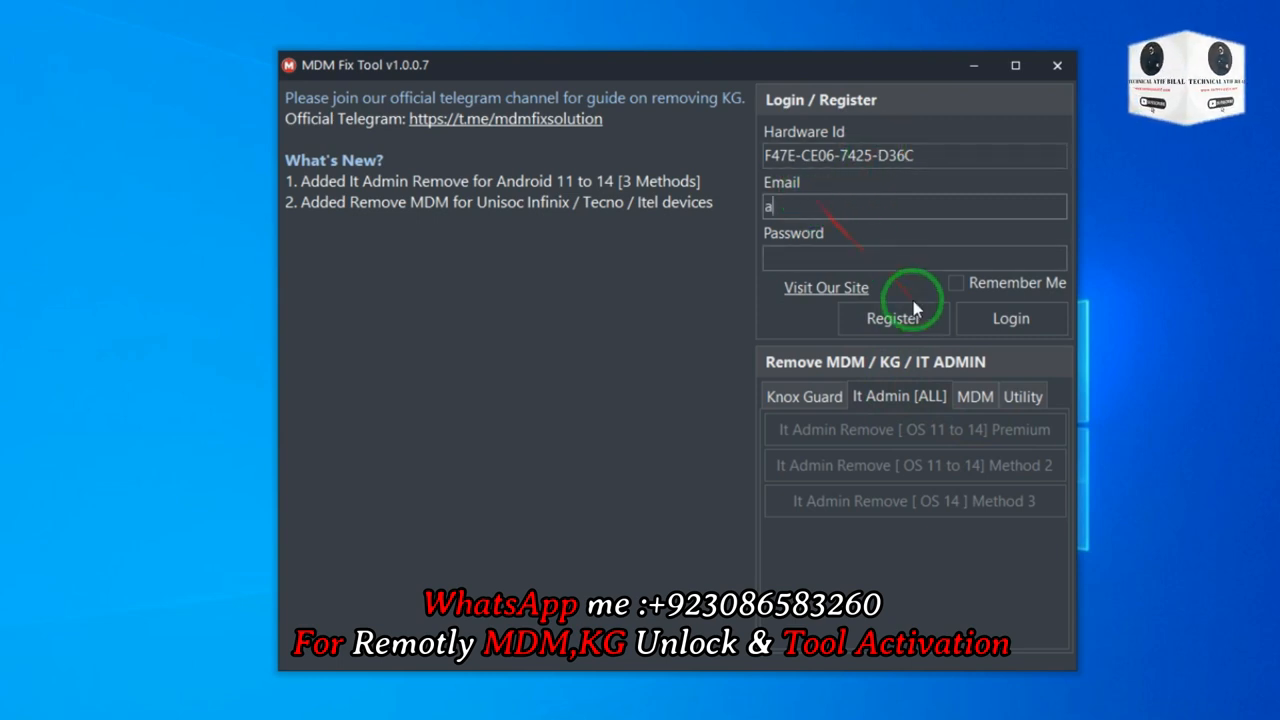
pyautogui.click(894, 318)
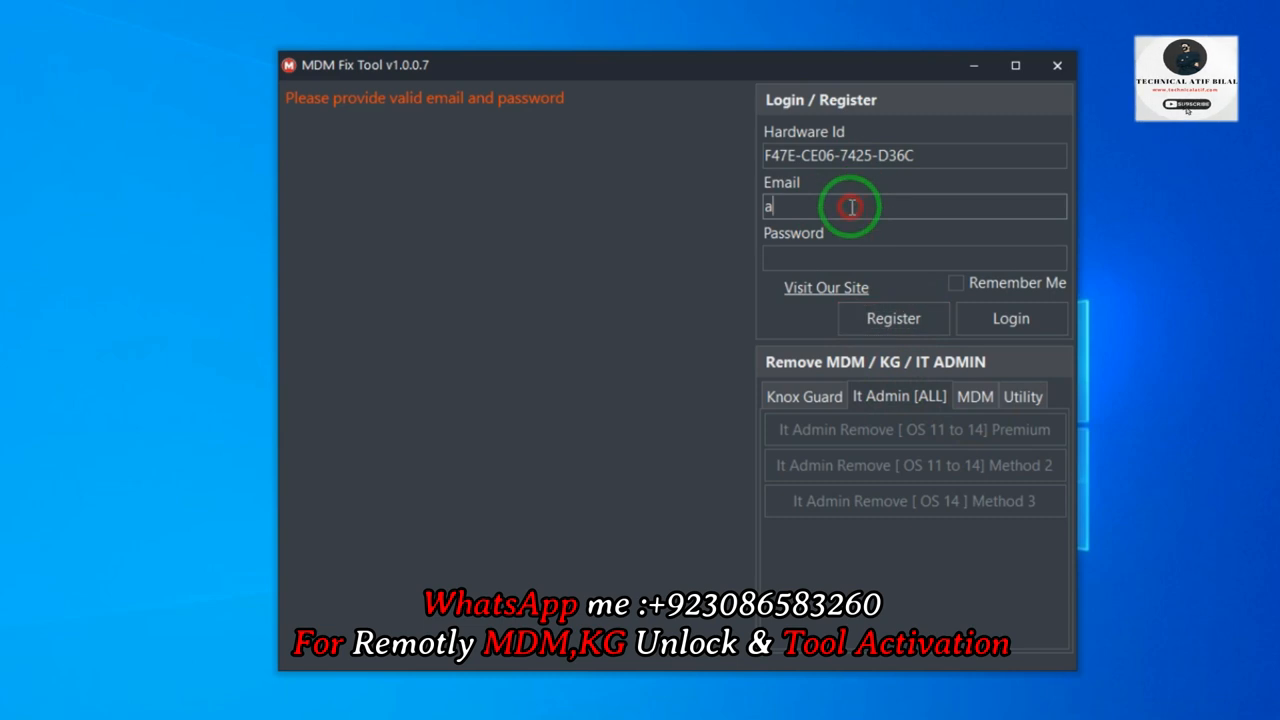
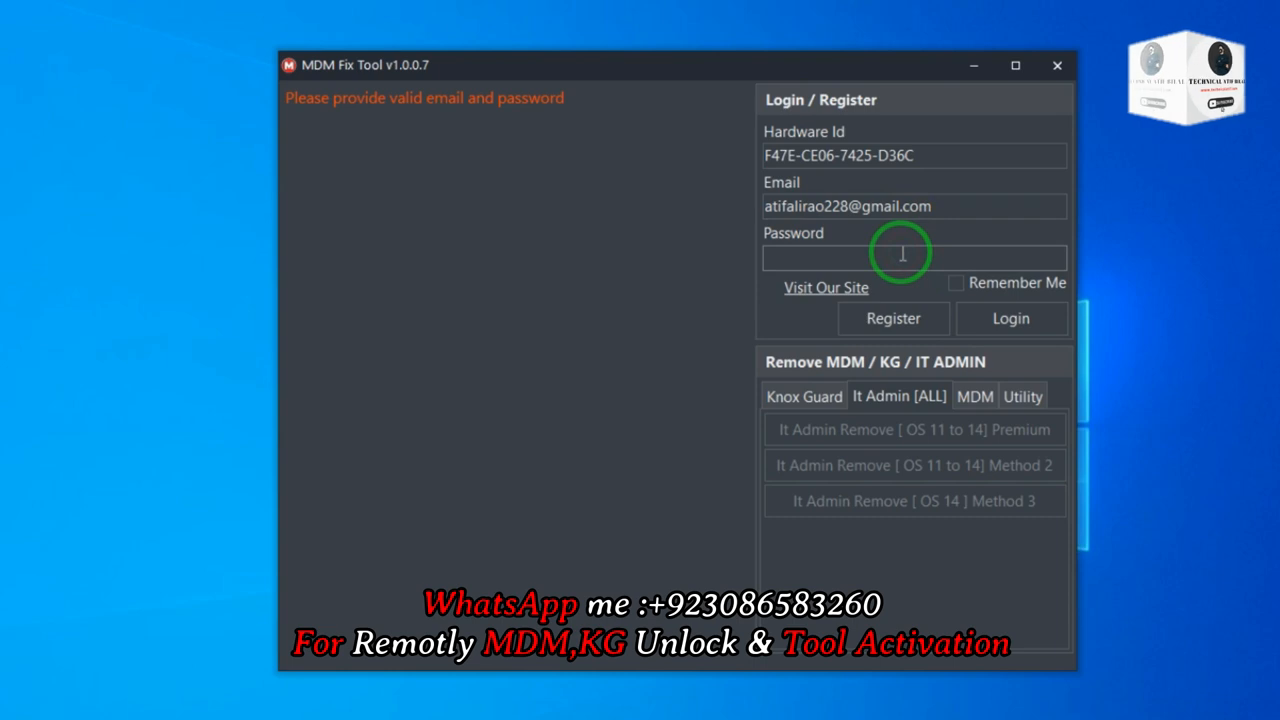
pyautogui.write('******')
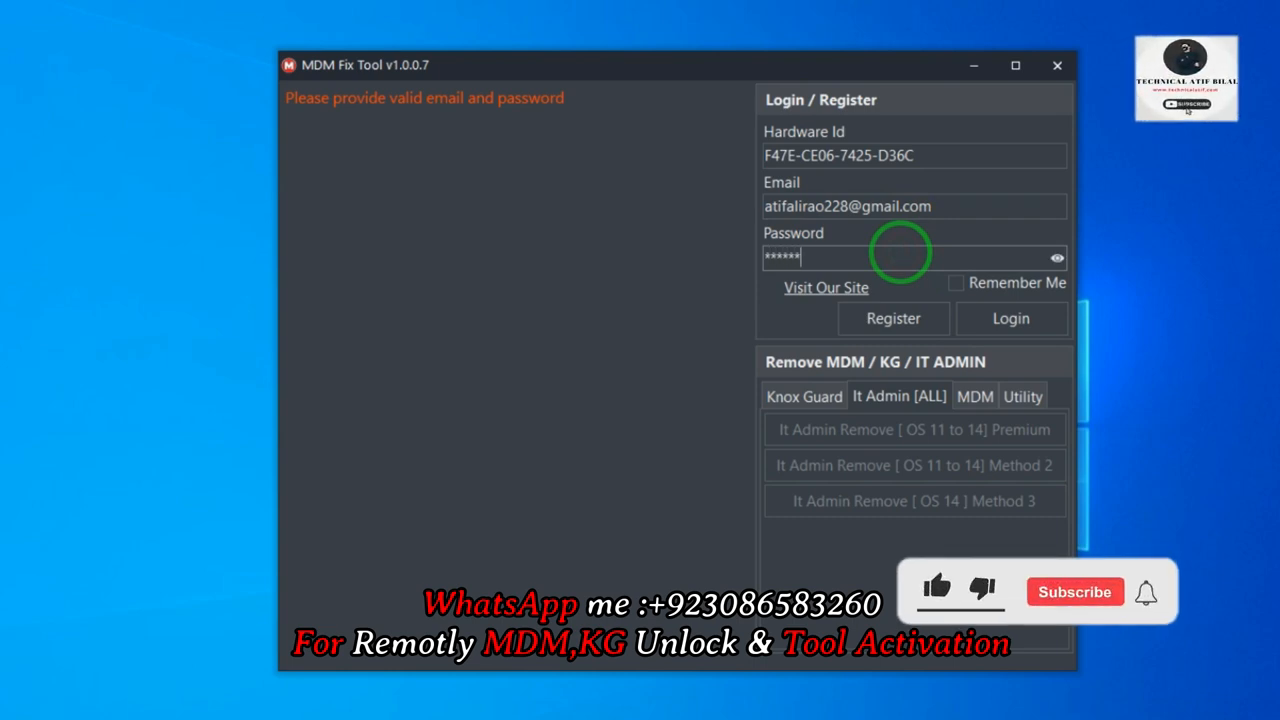
pyautogui.click(893, 318)
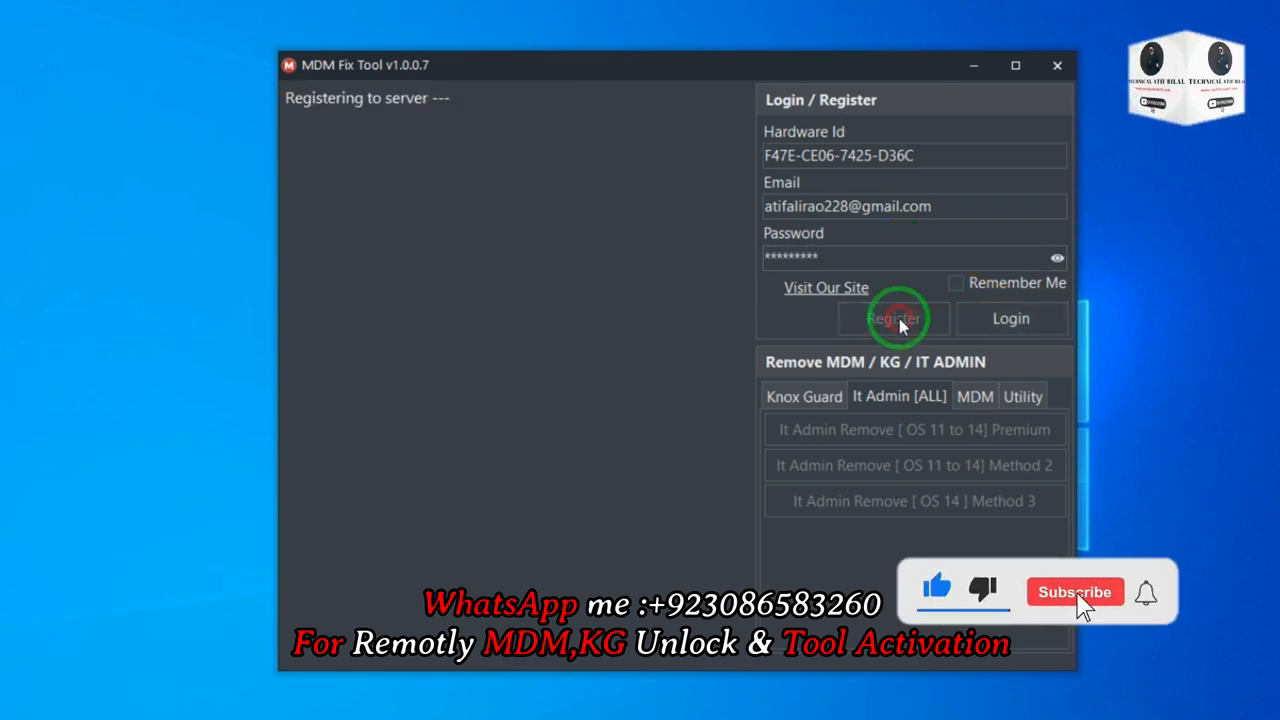
# Step: Let registration finish and log in, getting the no-active-license message
pyautogui.click(1074, 593)
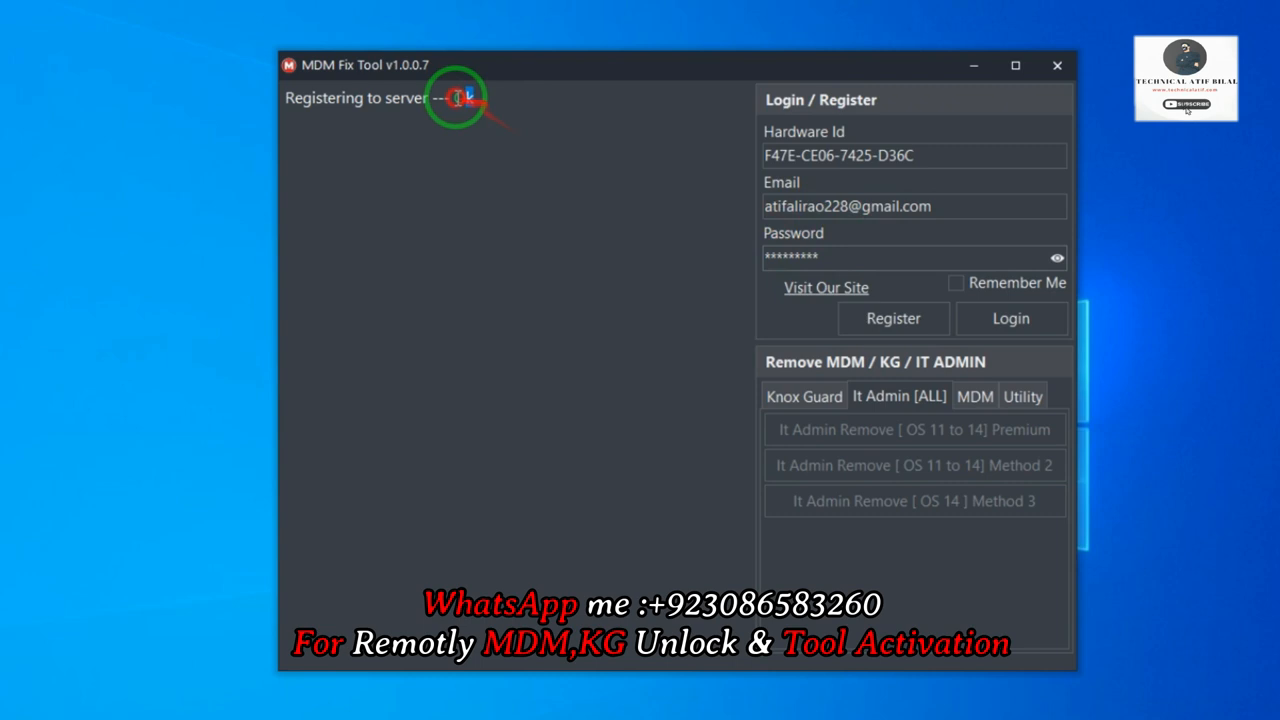
pyautogui.click(1011, 318)
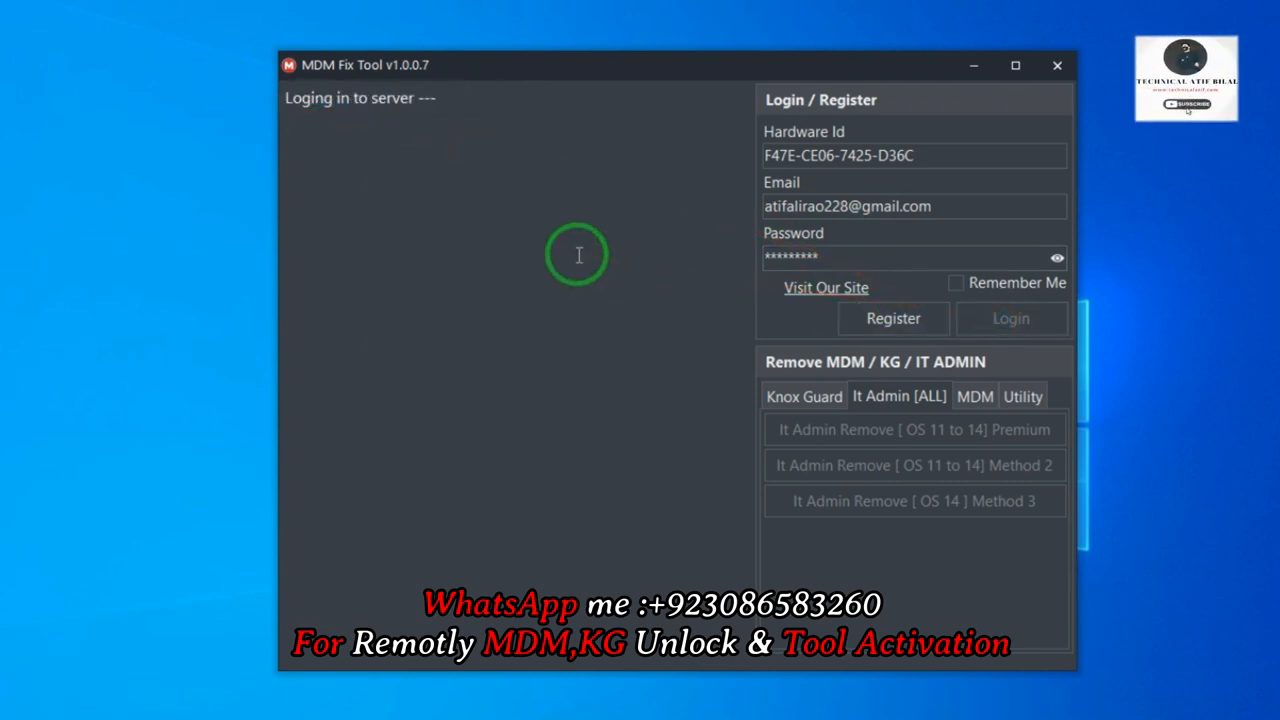
pyautogui.click(1011, 318)
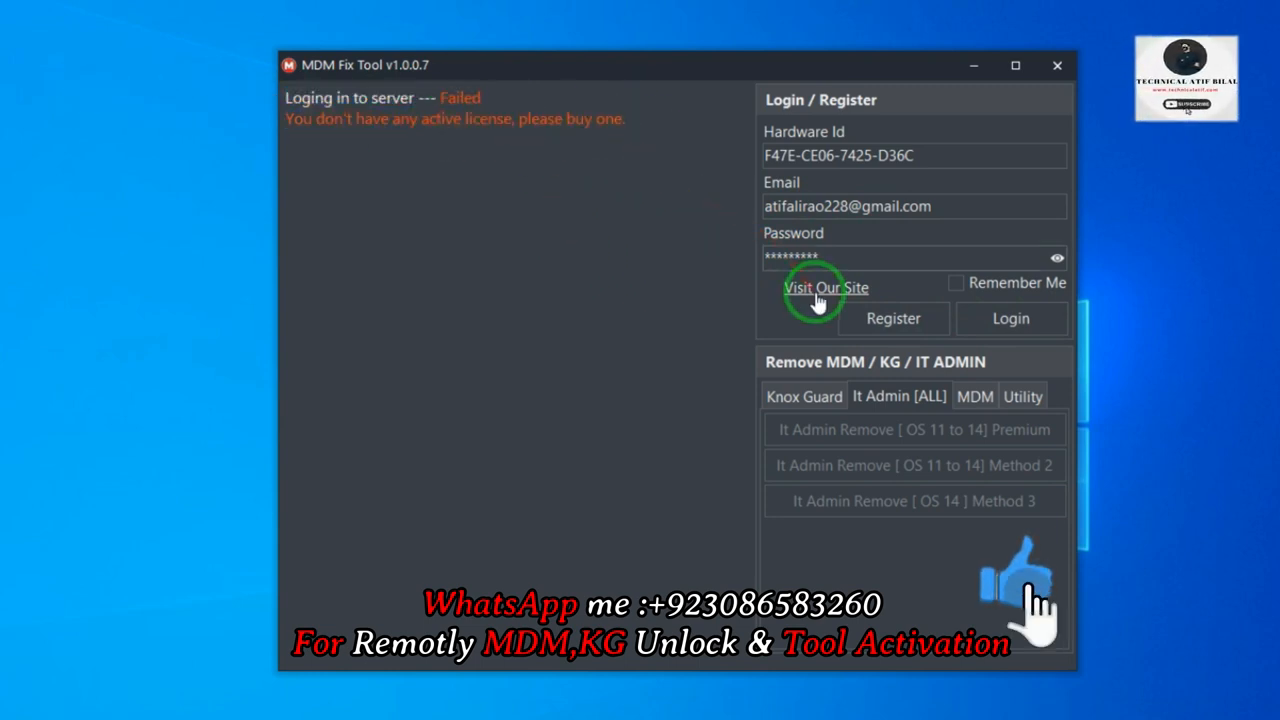
# Step: View the Knox Guard removal methods, then close MDM Fix Tool
pyautogui.click(823, 287)
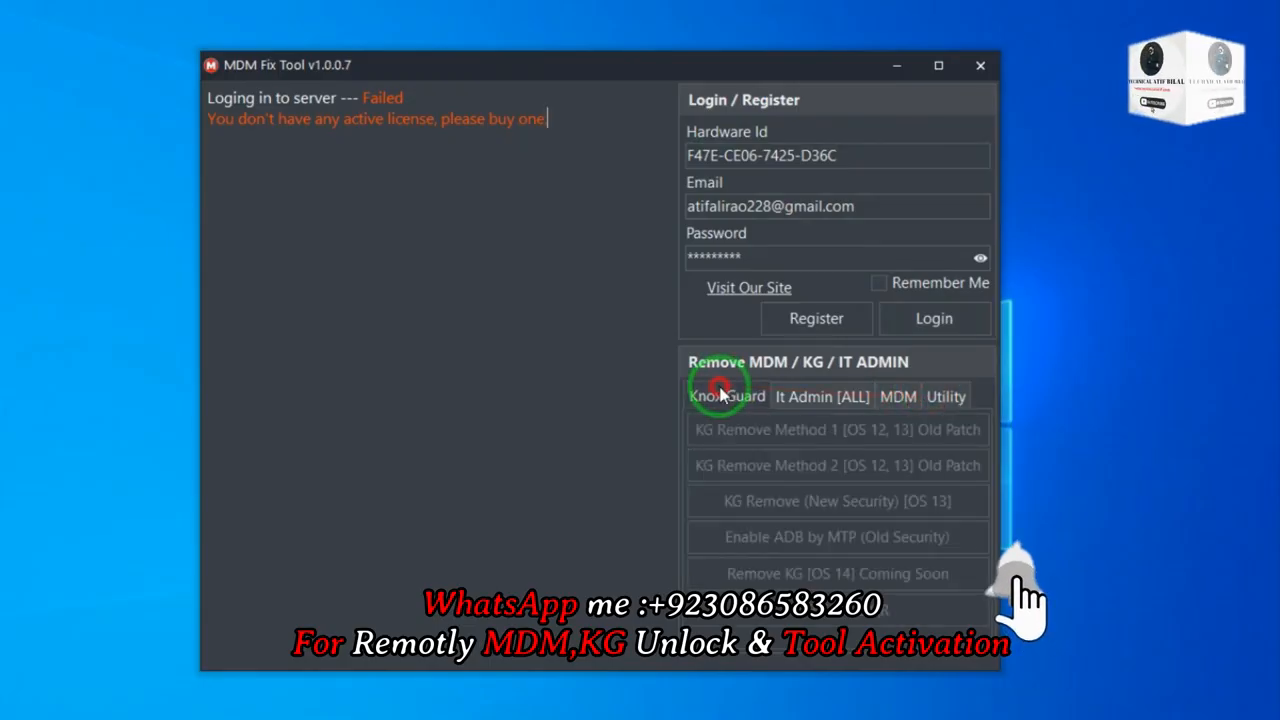
pyautogui.click(978, 62)
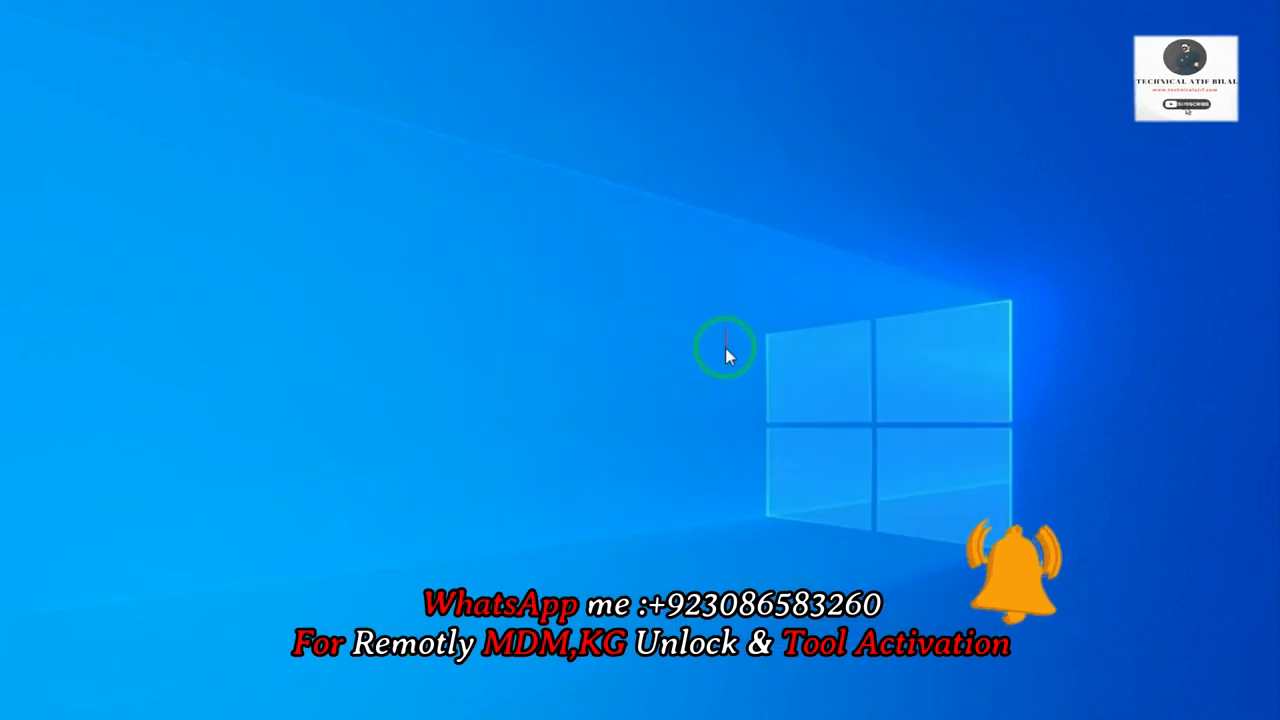